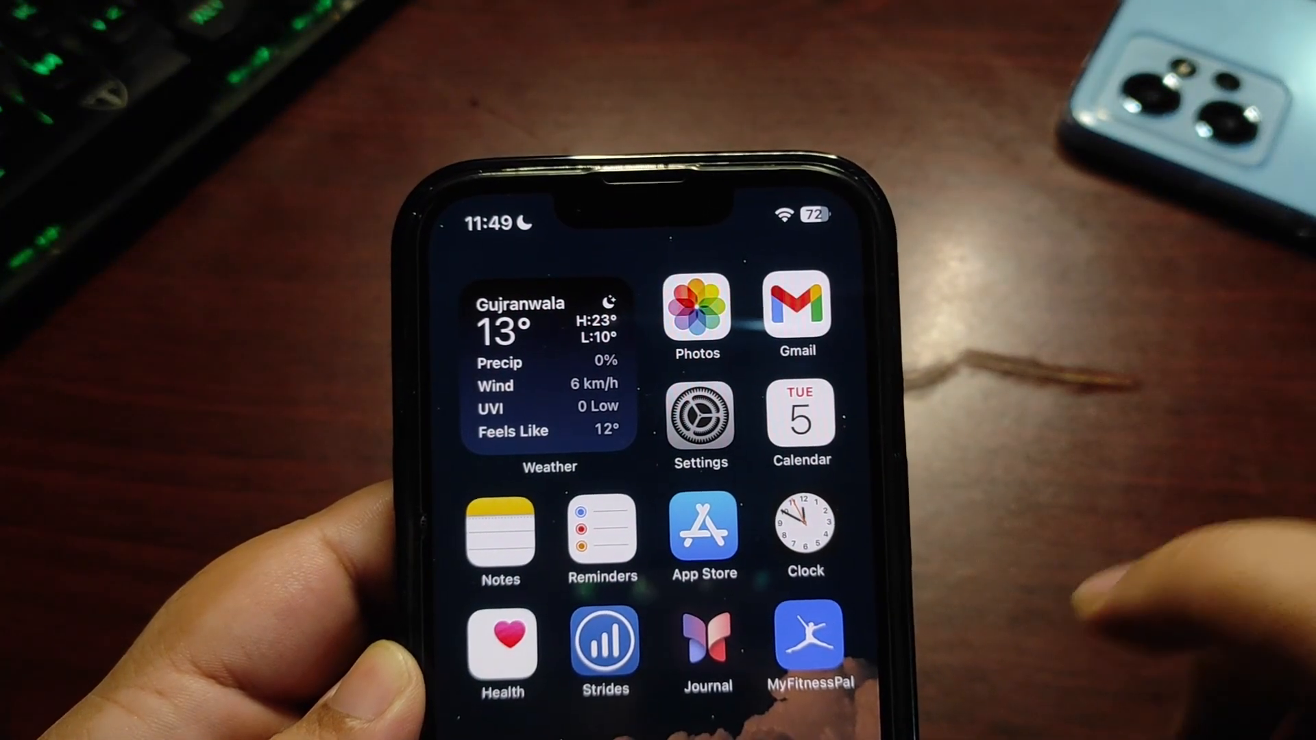
- Open the Settings app to reach the iOS 17.2 update notes
{"action": "left_click", "coordinate": [699, 414]}
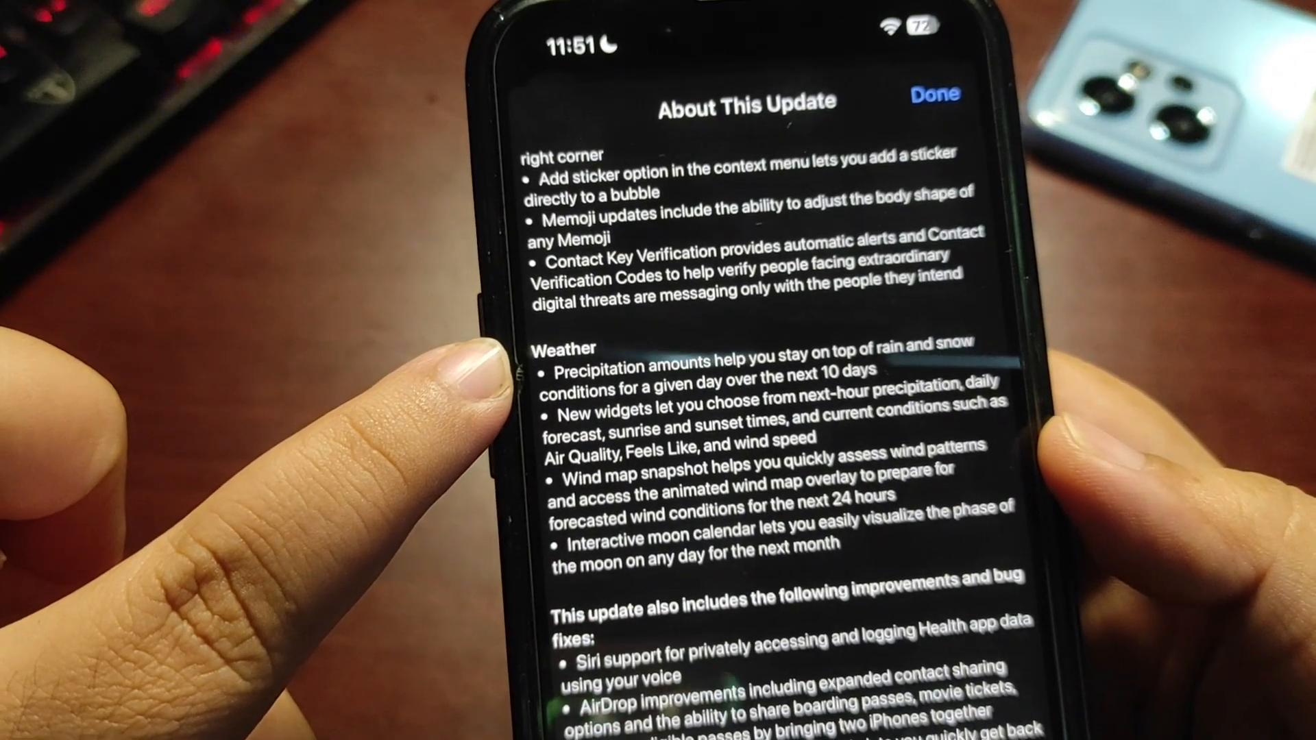
{"action": "scroll", "scroll_direction": "up", "scroll_amount": 3}
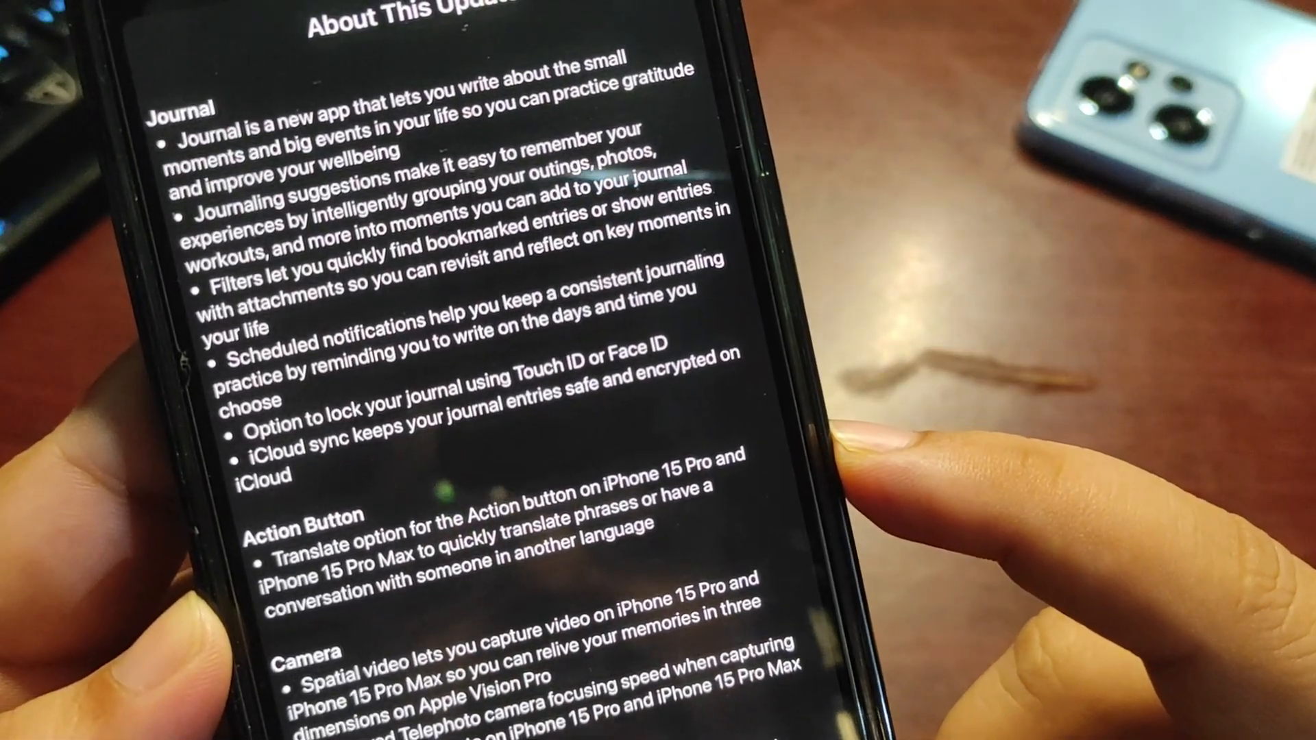
- Scroll the iOS 17.2 notes through Messages and Weather to the bug-fix list
{"action": "scroll", "scroll_direction": "up", "scroll_amount": 3}
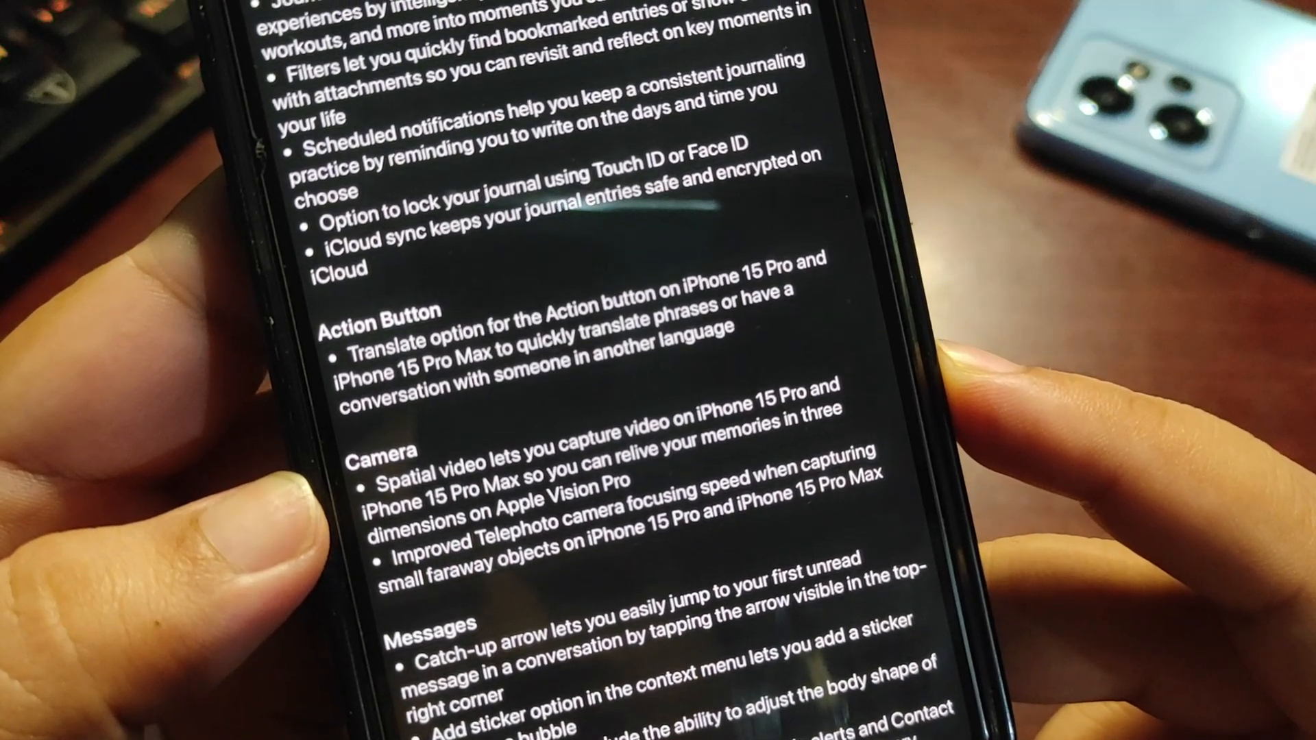
{"action": "scroll", "scroll_direction": "up", "scroll_amount": 3}
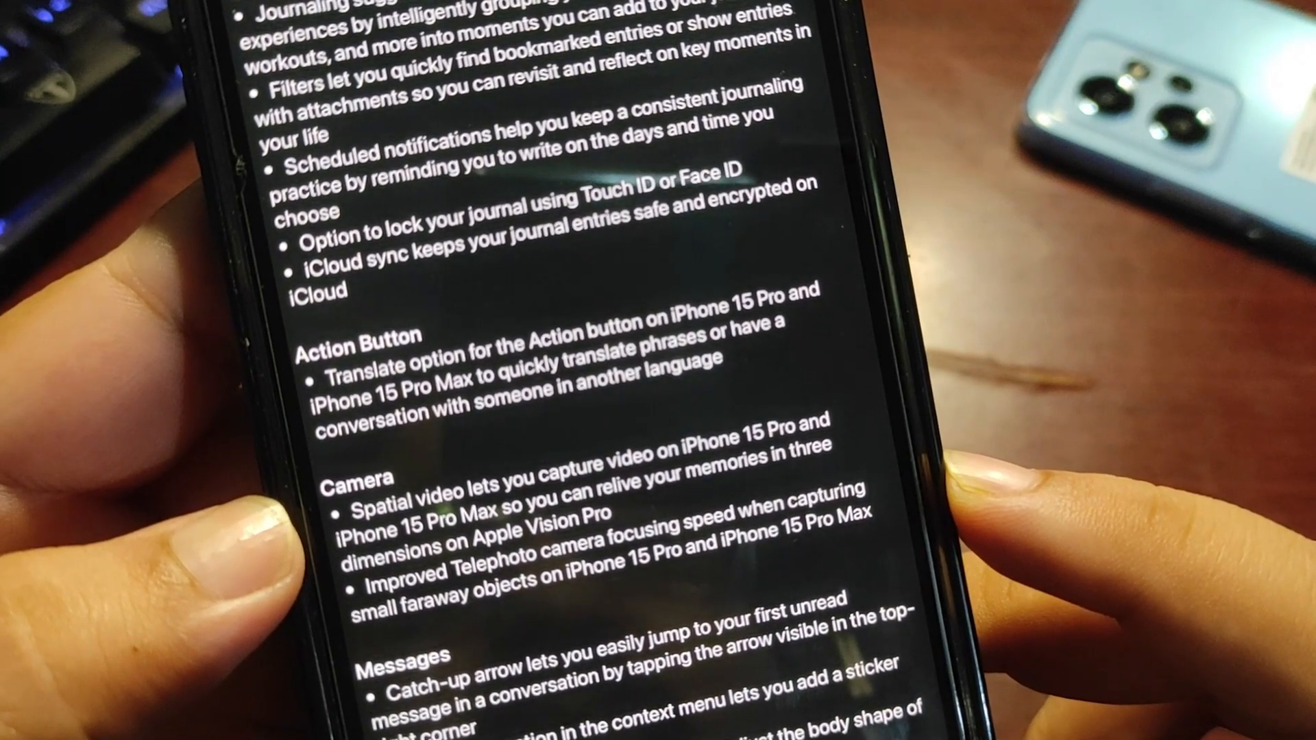
{"action": "scroll", "scroll_direction": "up", "scroll_amount": 3}
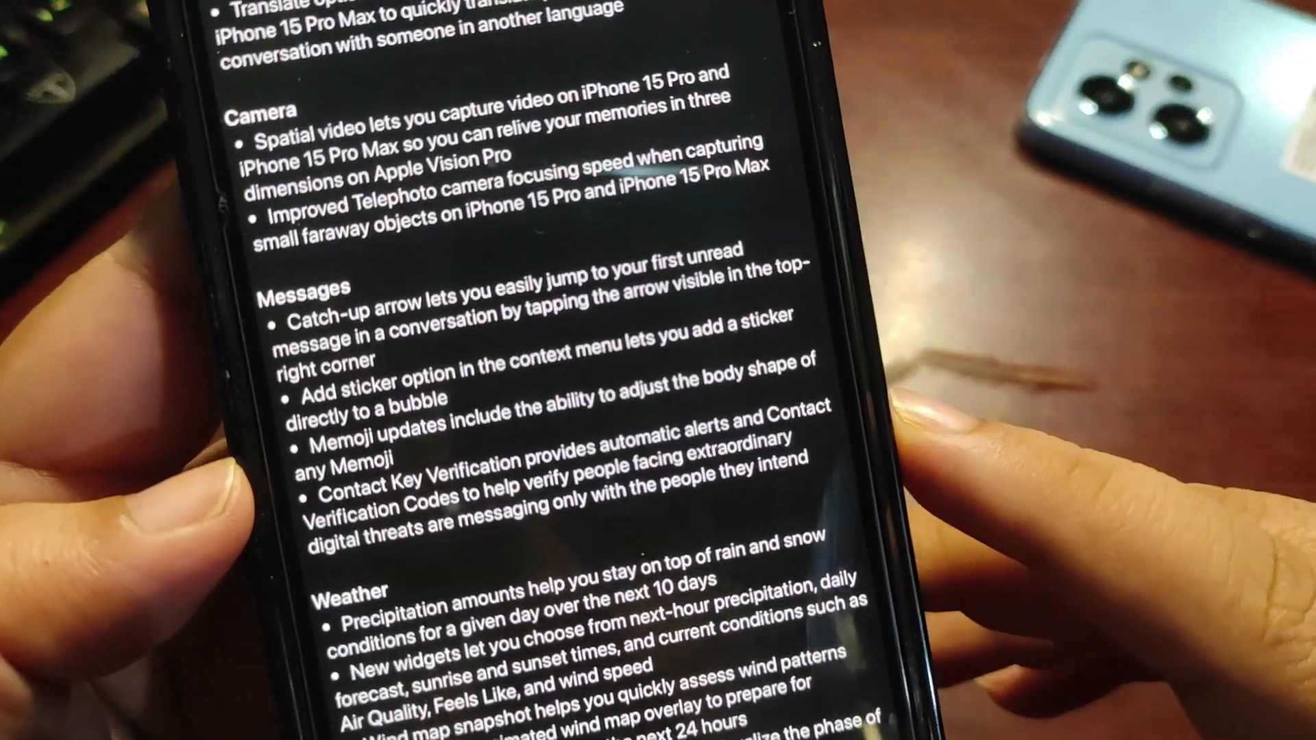
{"action": "scroll", "scroll_direction": "up", "scroll_amount": 3}
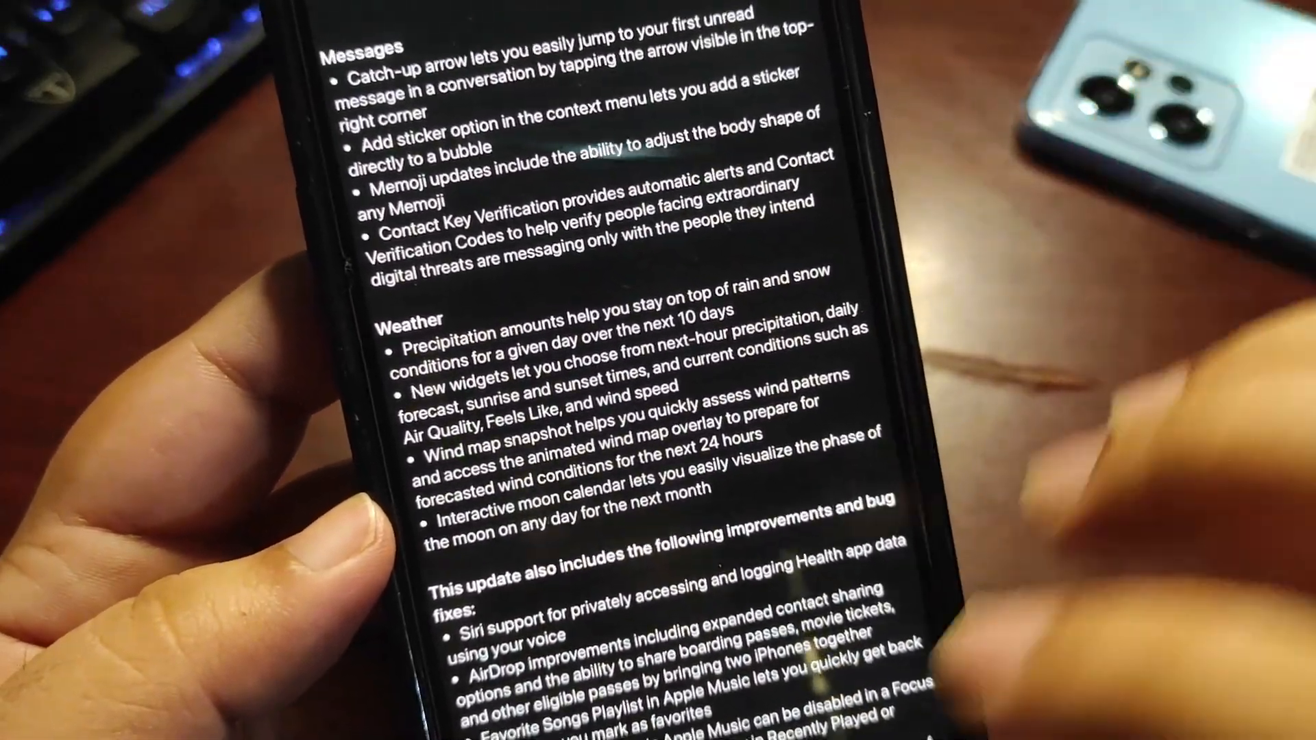
- Scroll the widget gallery and select the Weather widget
{"action": "scroll", "scroll_direction": "up", "scroll_amount": 3}
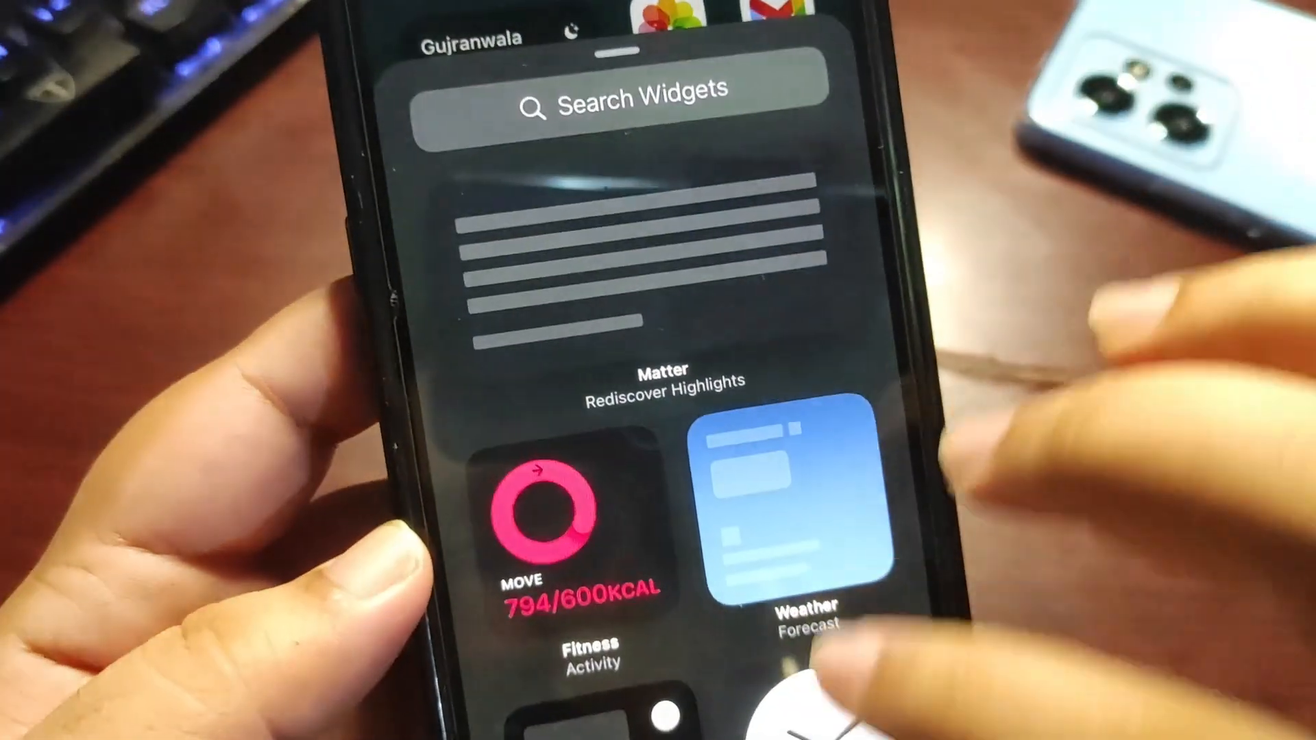
{"action": "left_click", "coordinate": [789, 504]}
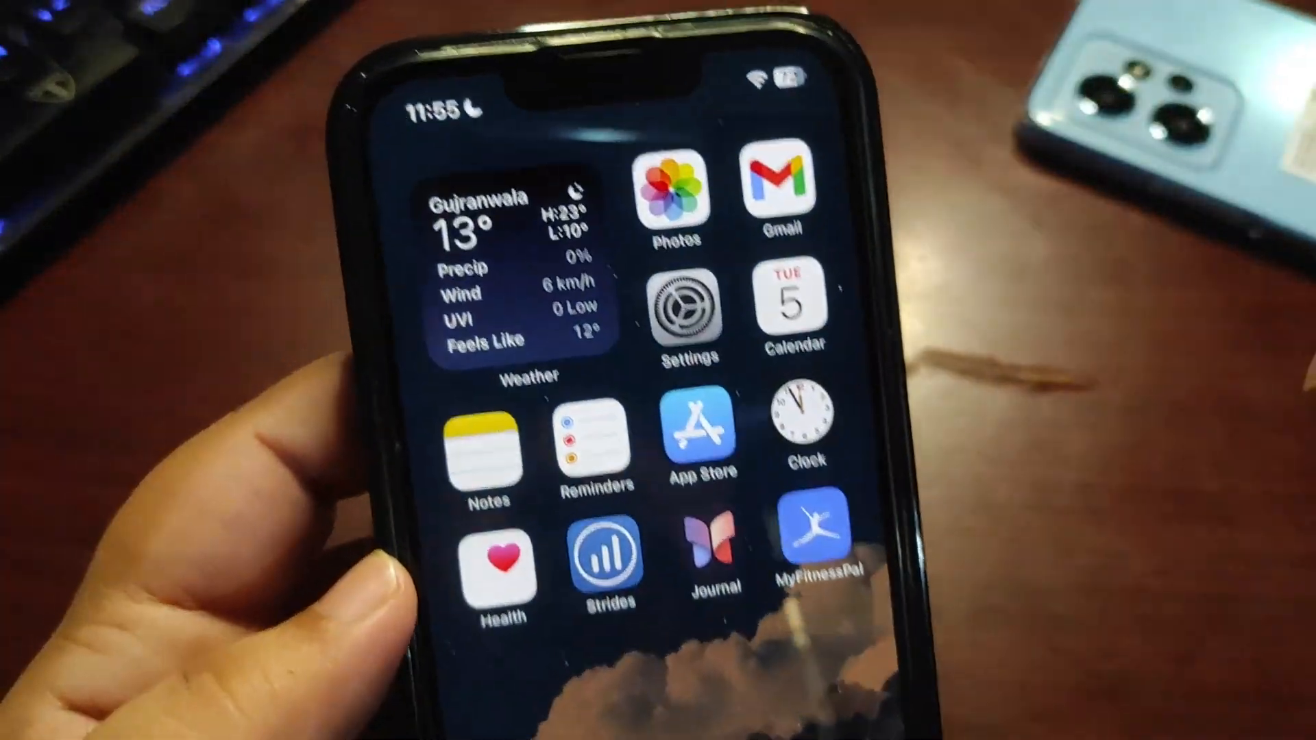
- Swipe to the next home screen page with the Podcasts widget and folders
{"action": "scroll", "scroll_direction": "left", "scroll_amount": 3}
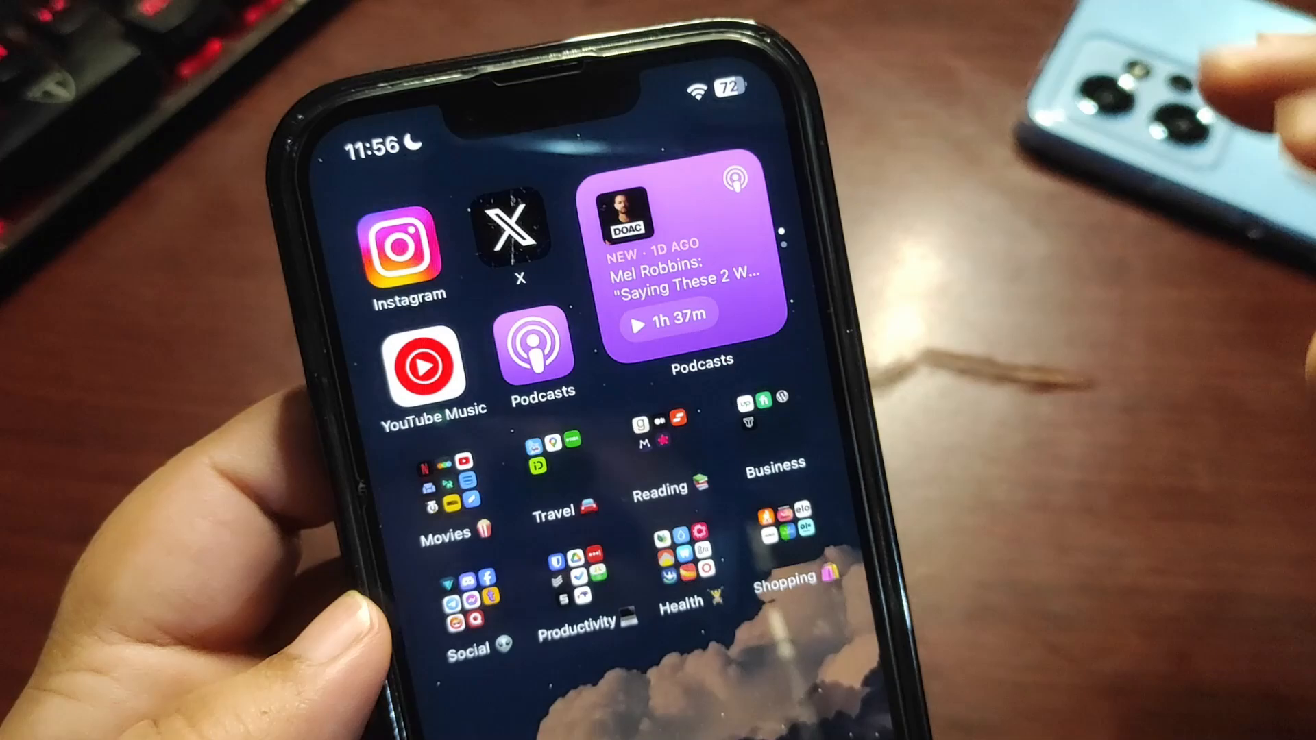